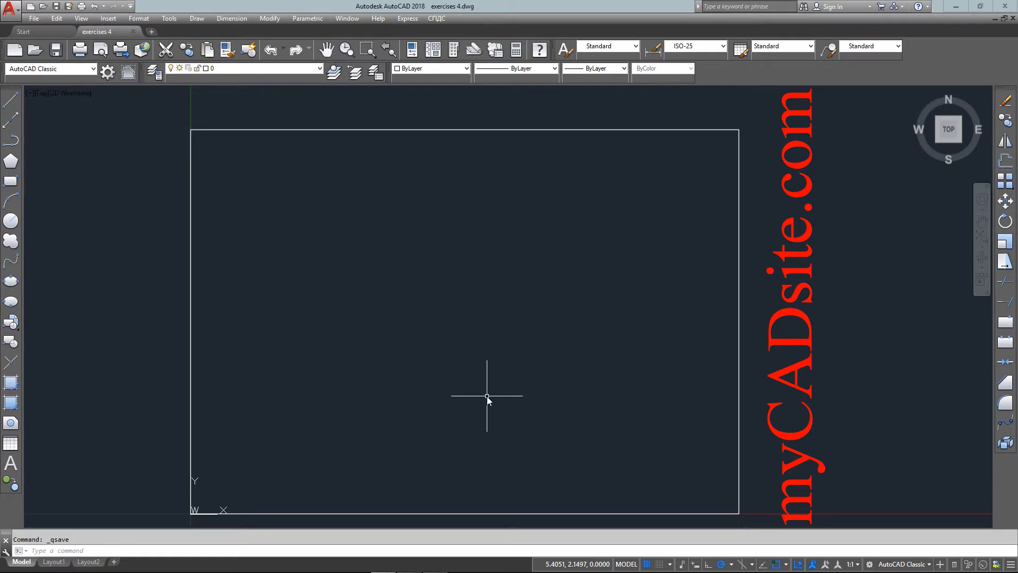
Step: Sketch the five-sided wedge outline with its slanted edge and place the circular hole inside it
left_click(486, 396)
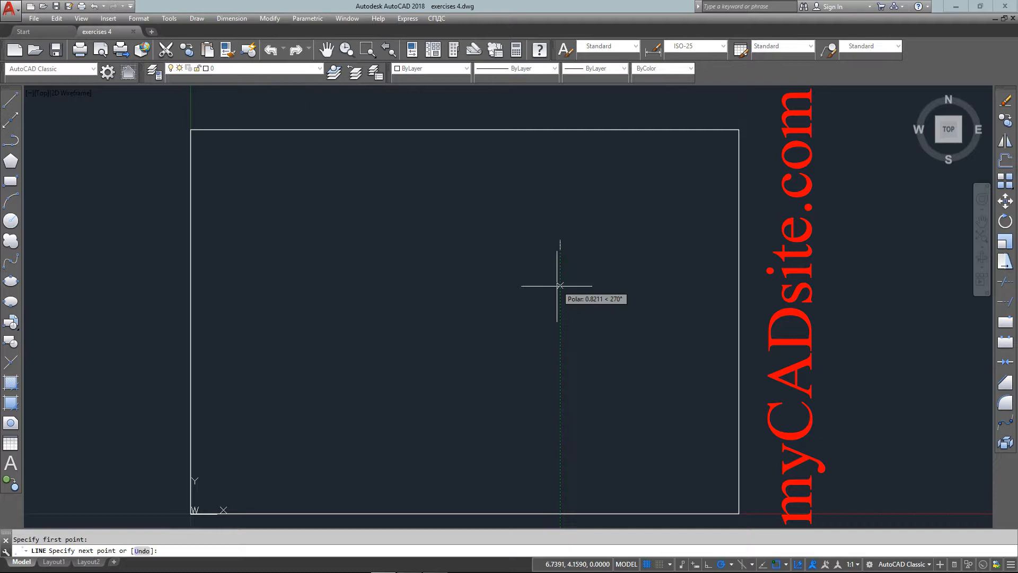
left_click(395, 224)
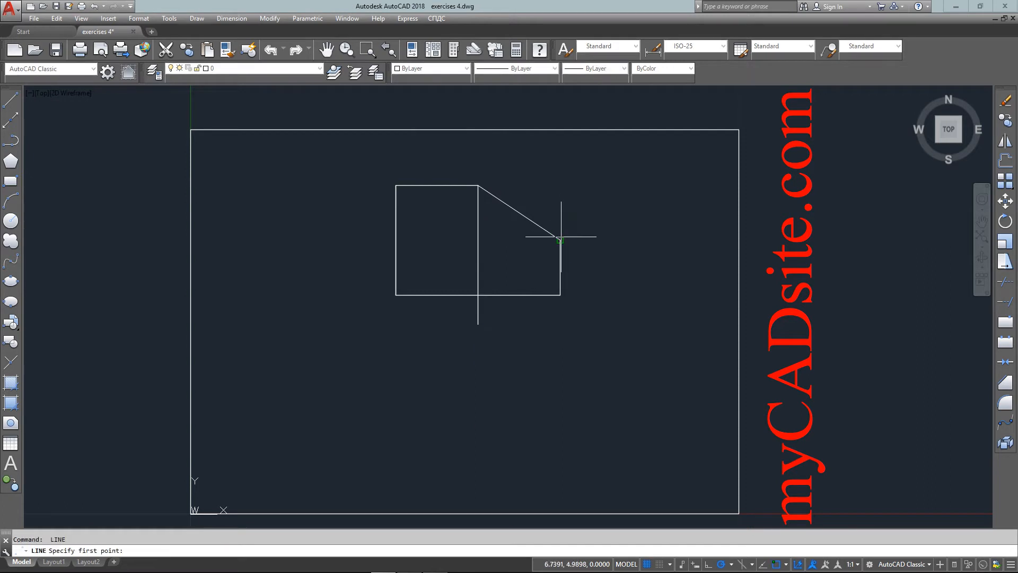
left_click(558, 239)
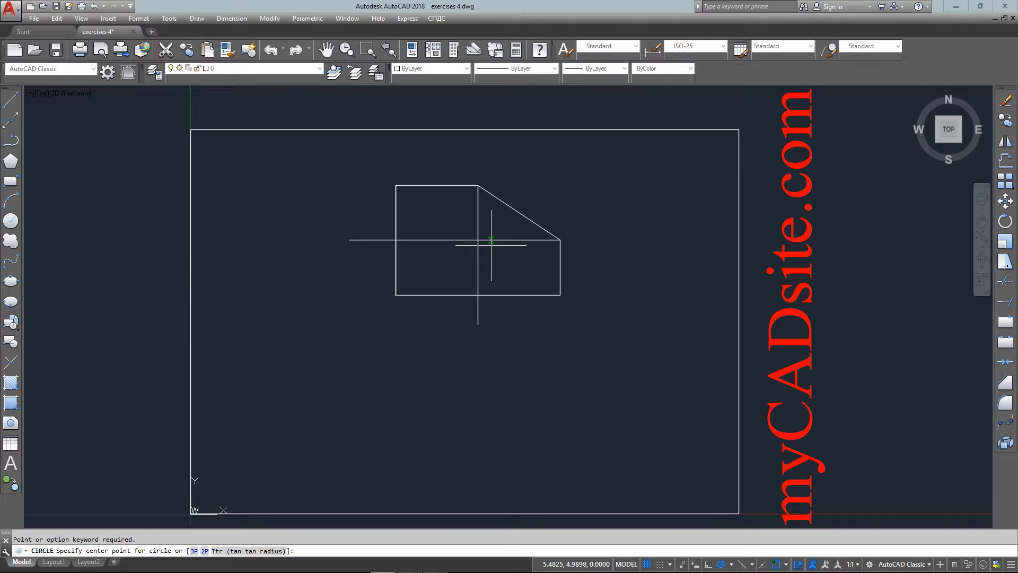
left_click(490, 242)
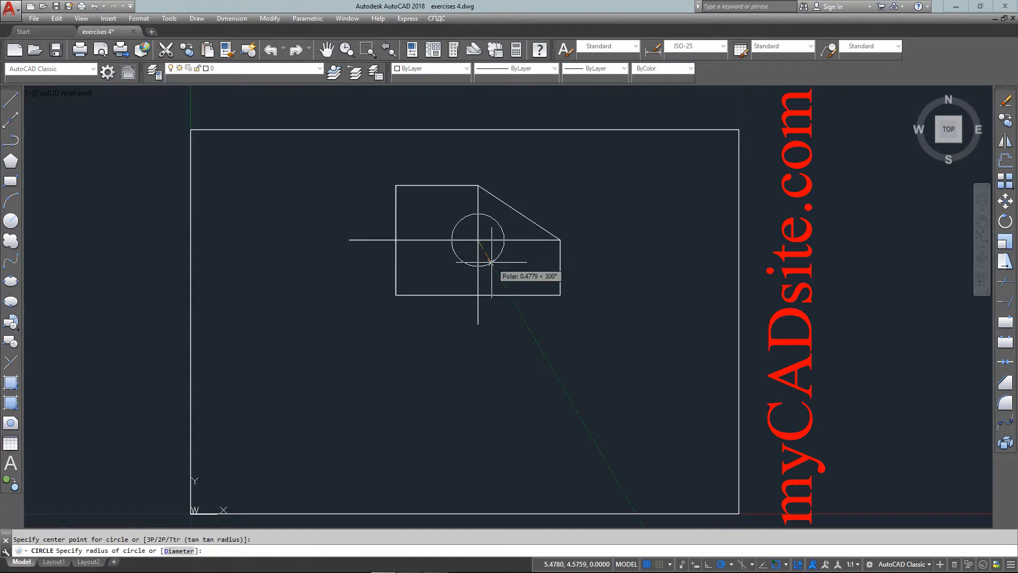
type("E")
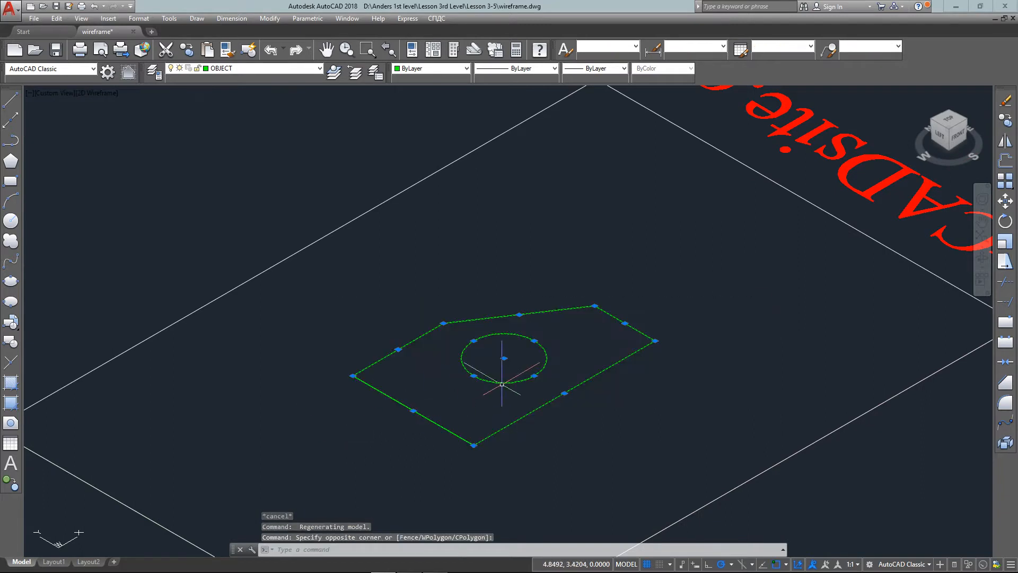
Step: Copy the outline and hole straight up with a 0,0,Z displacement to form the top face
type("CP")
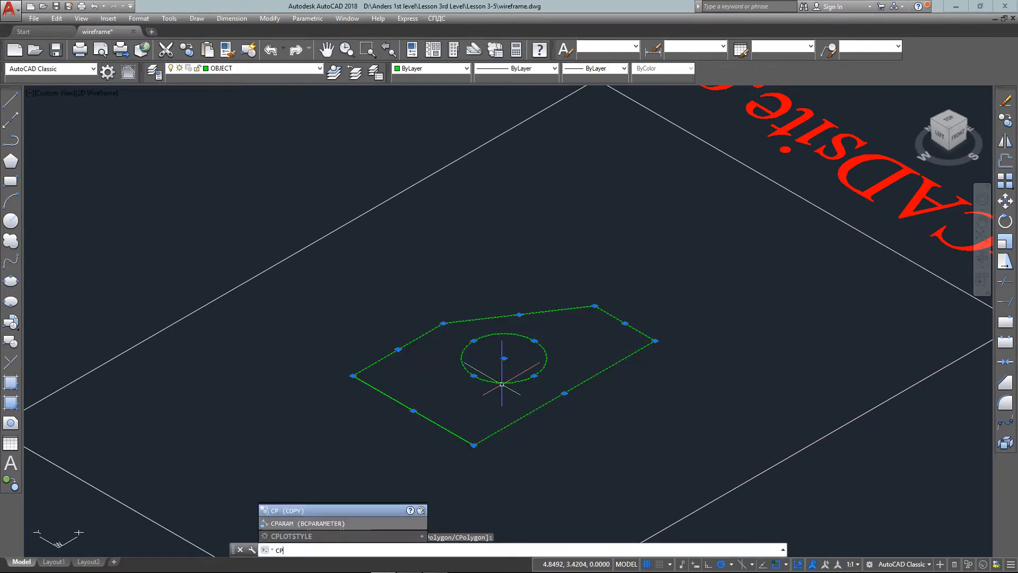
key("Return")
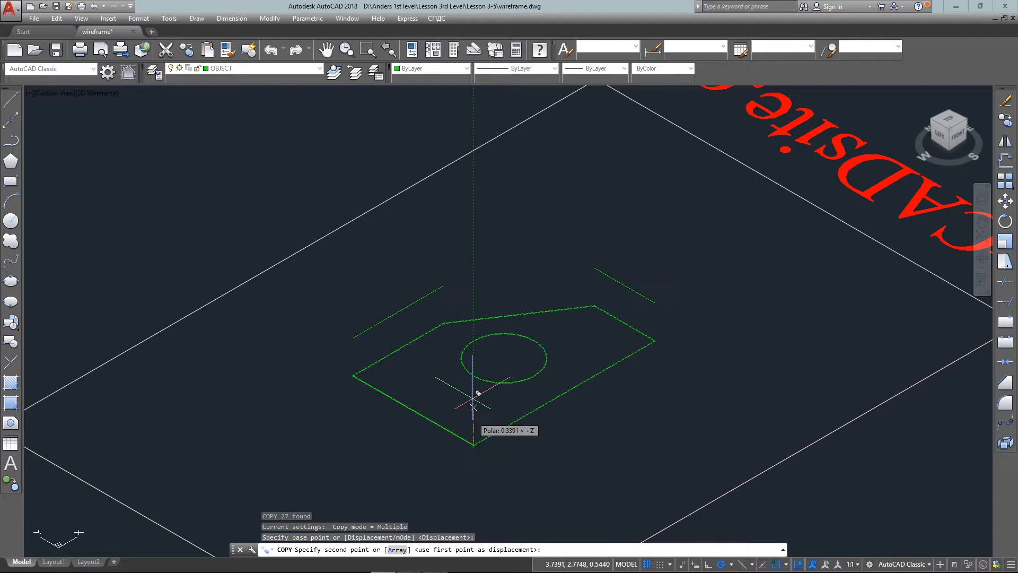
mouse_move(481, 361)
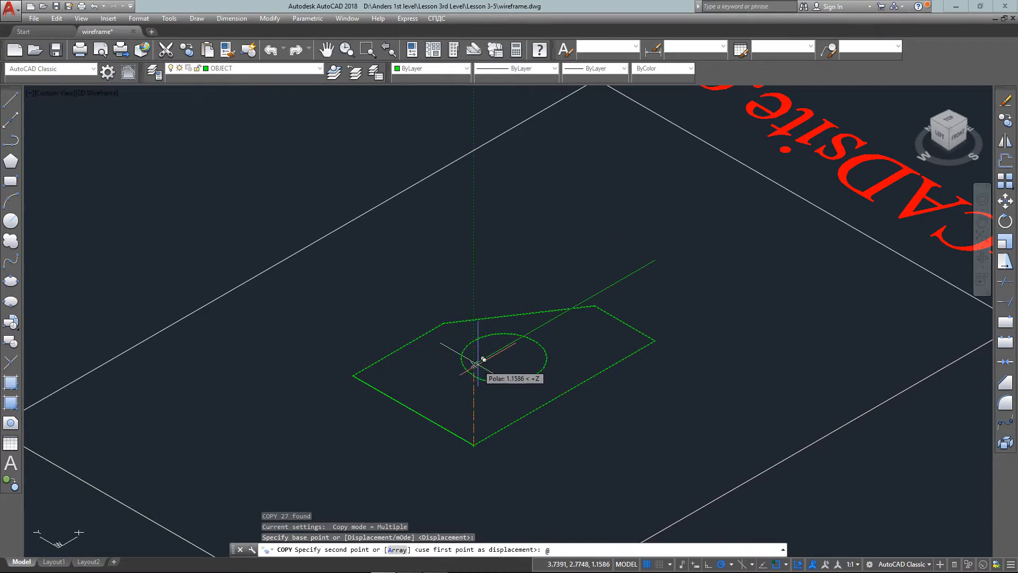
type("0,0,")
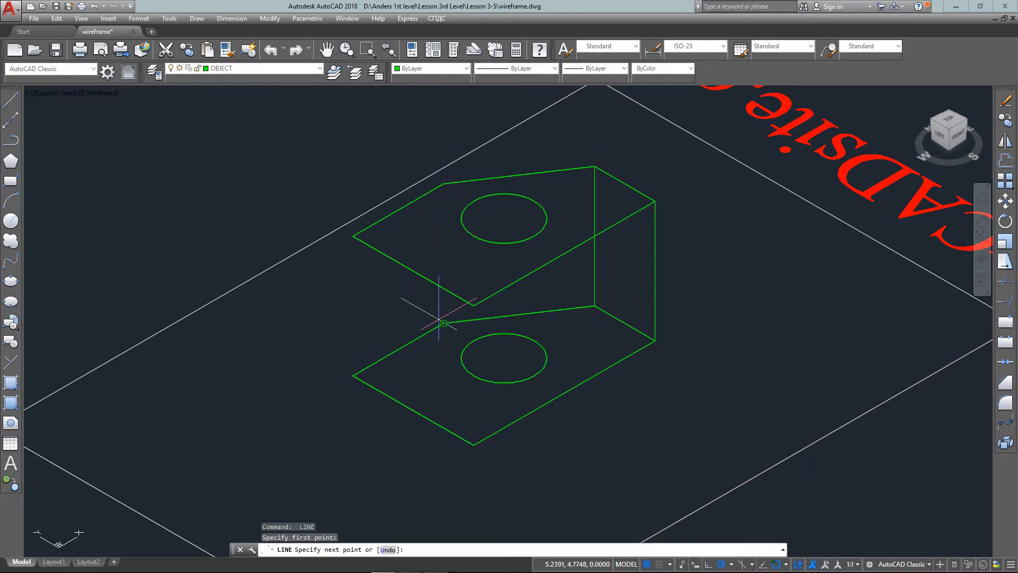
mouse_move(473, 305)
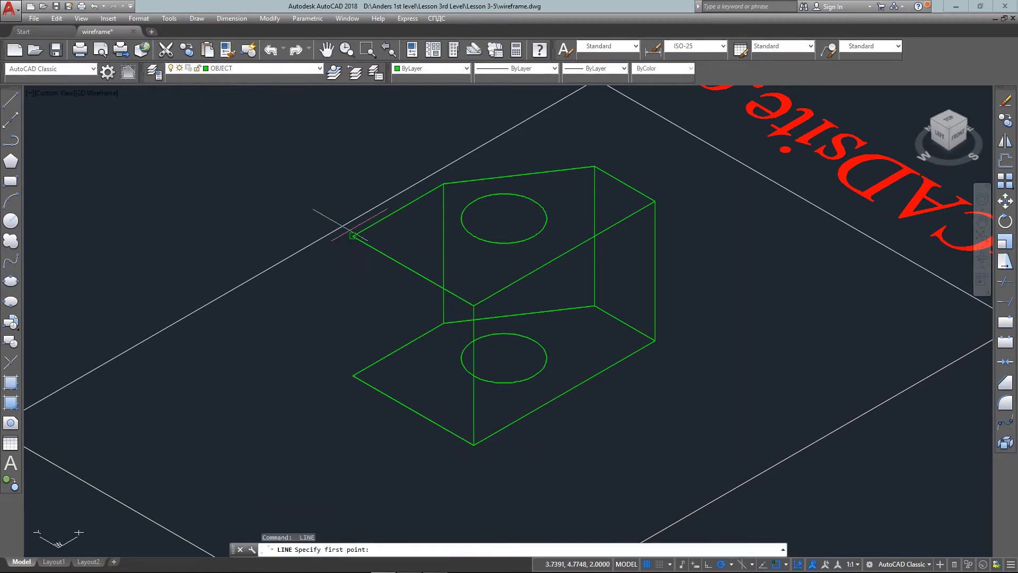
Step: Draw vertical edges between matching corners and orbit with 3DO to check the block
left_click(351, 235)
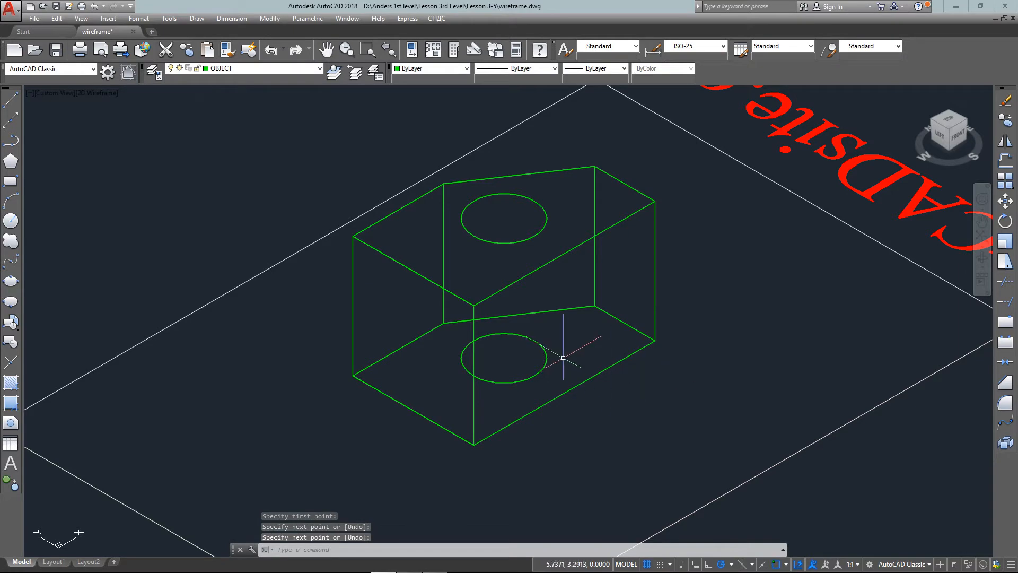
type("3DO")
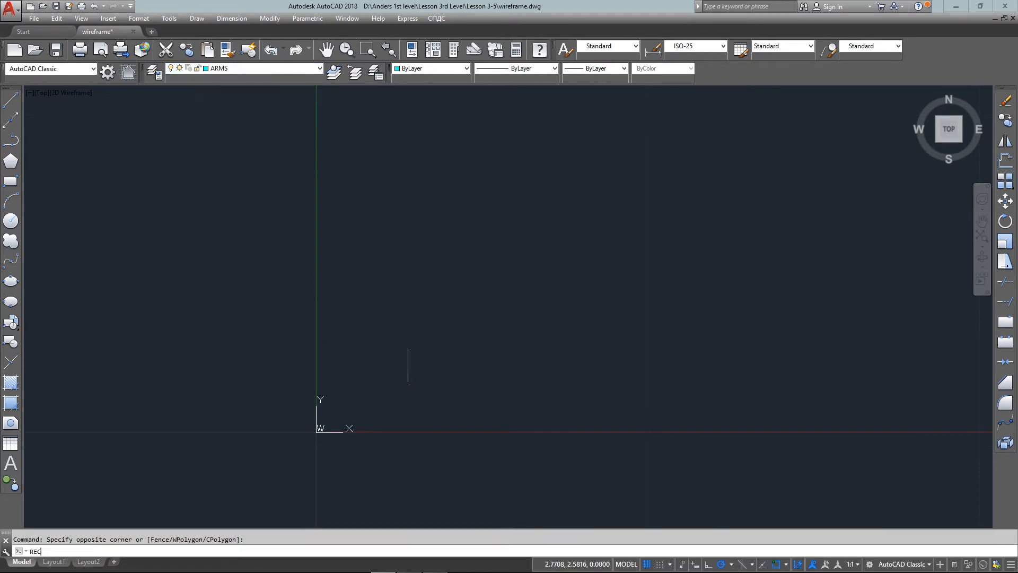
key("Return")
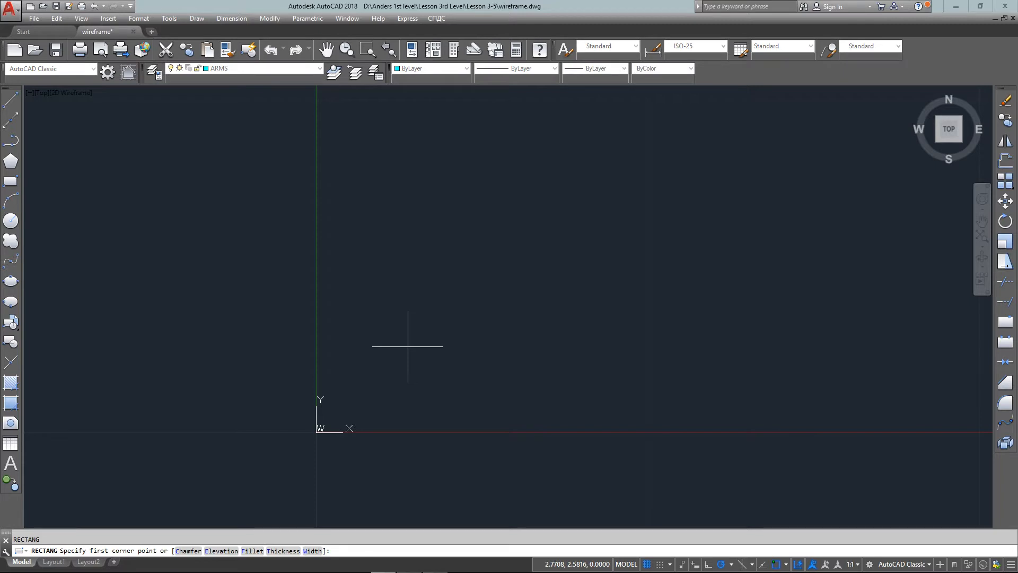
type("@")
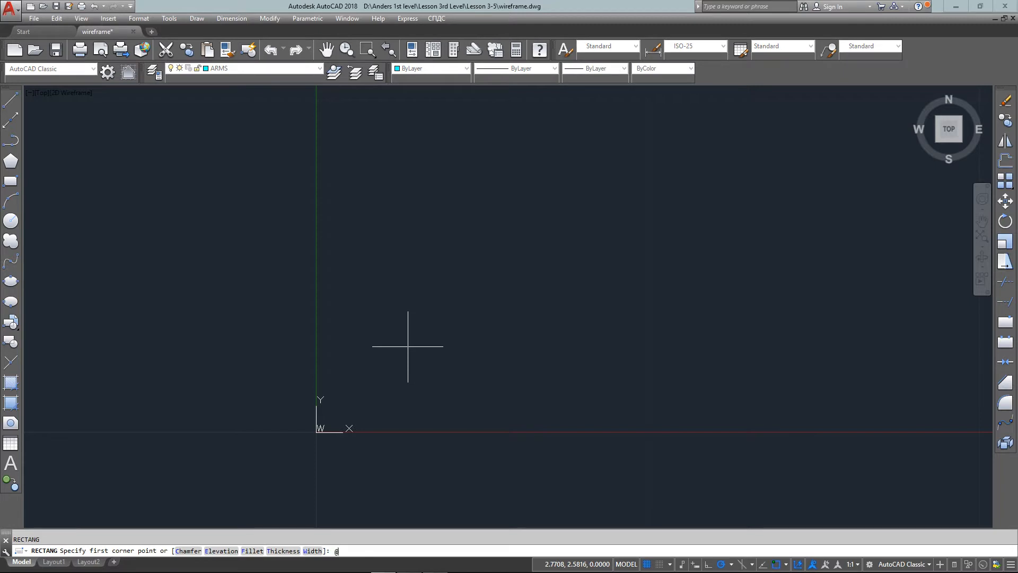
type("24,4")
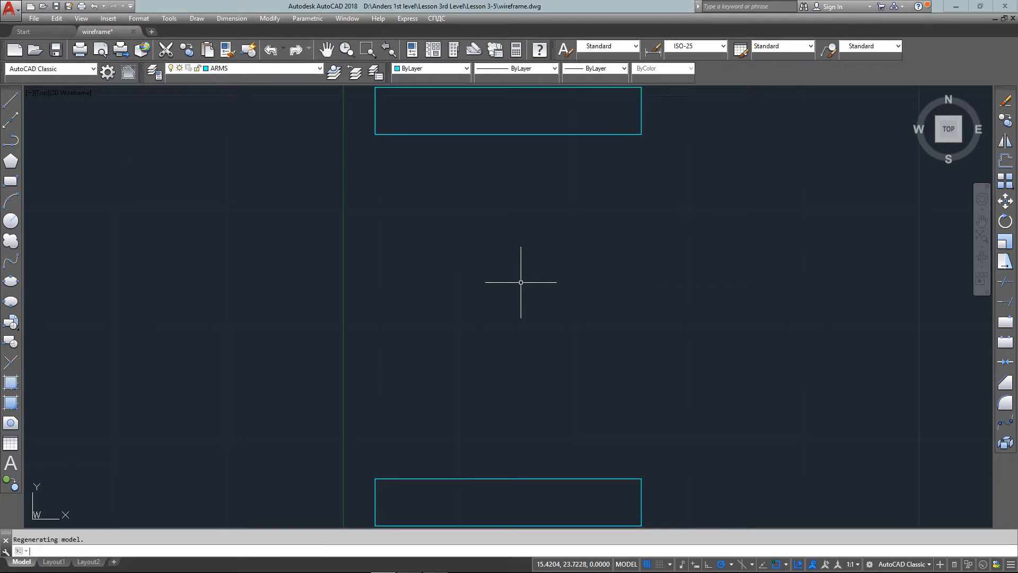
Step: Make BACK current and draw the back rectangle @-4,36 from the lower arm's left end
left_click(317, 68)
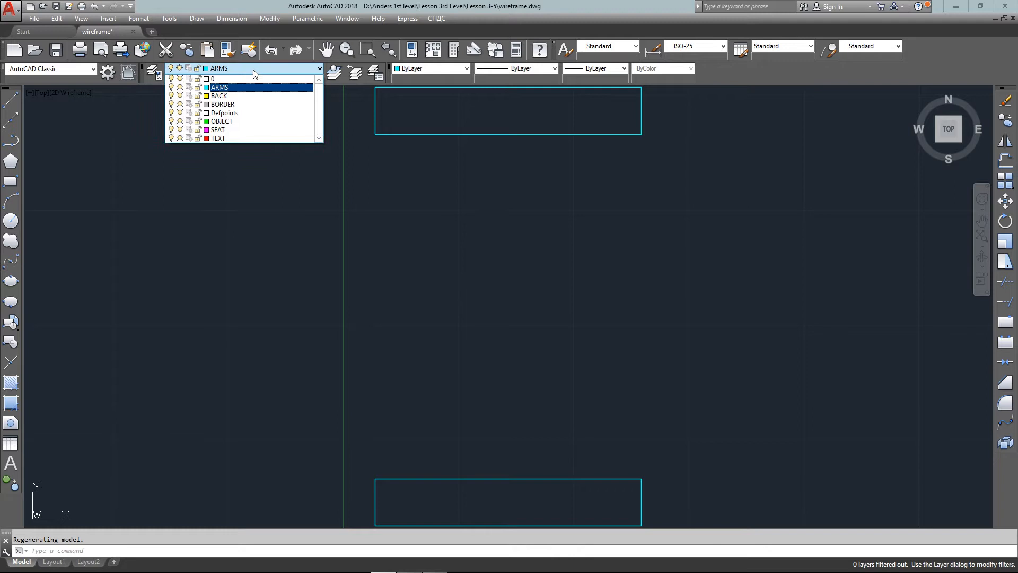
left_click(218, 95)
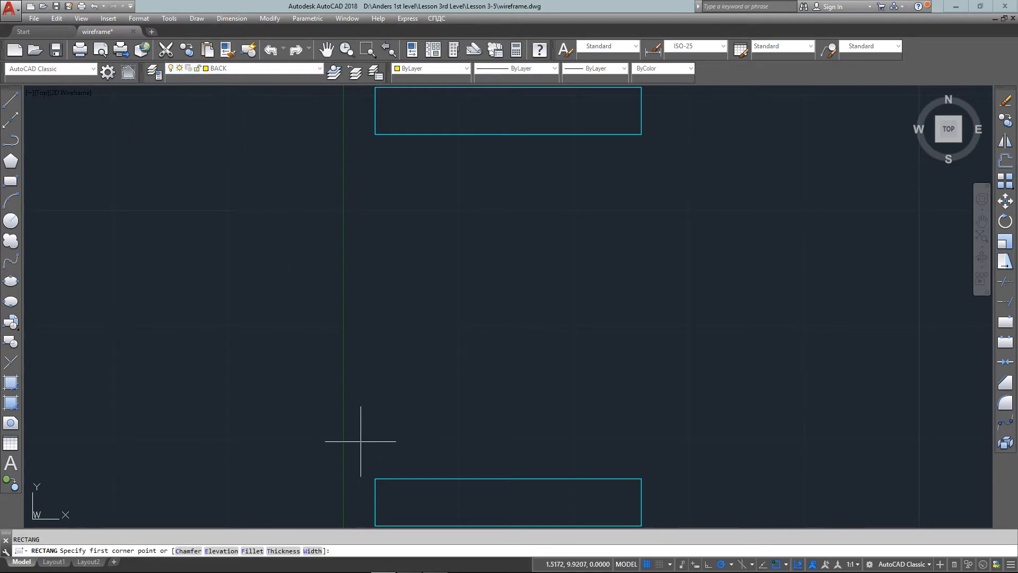
left_click(354, 365)
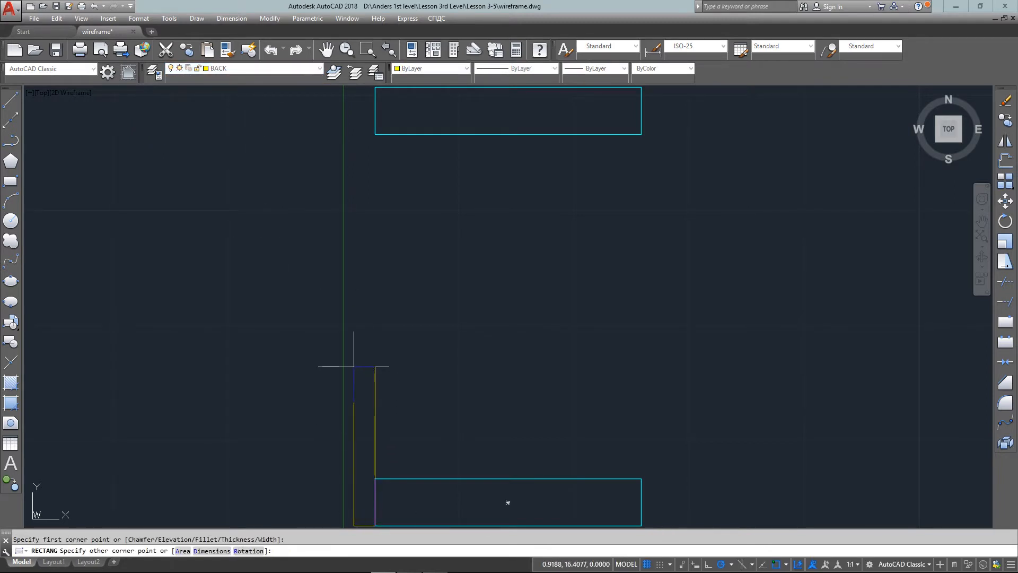
type("@")
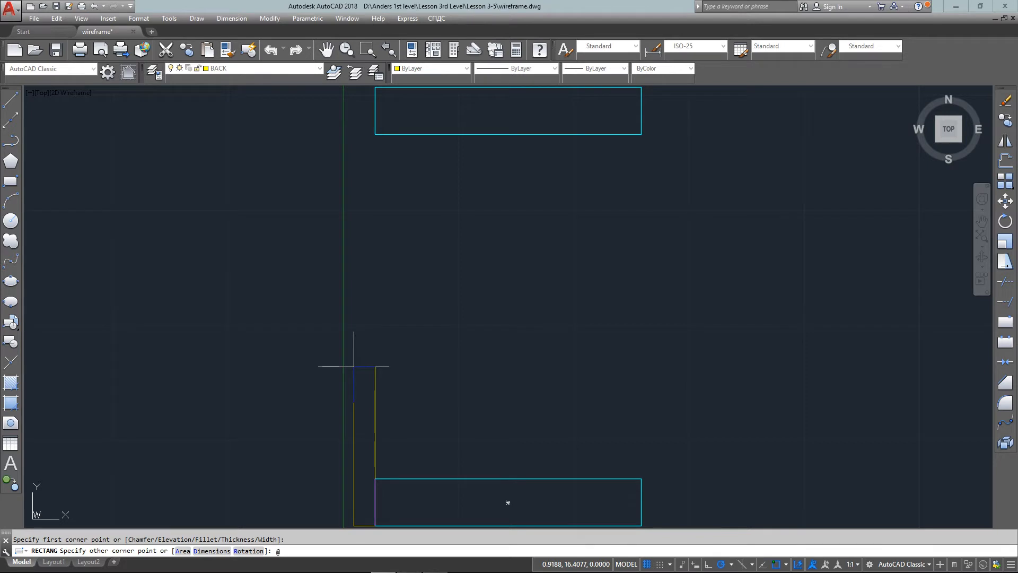
type("@-4,36")
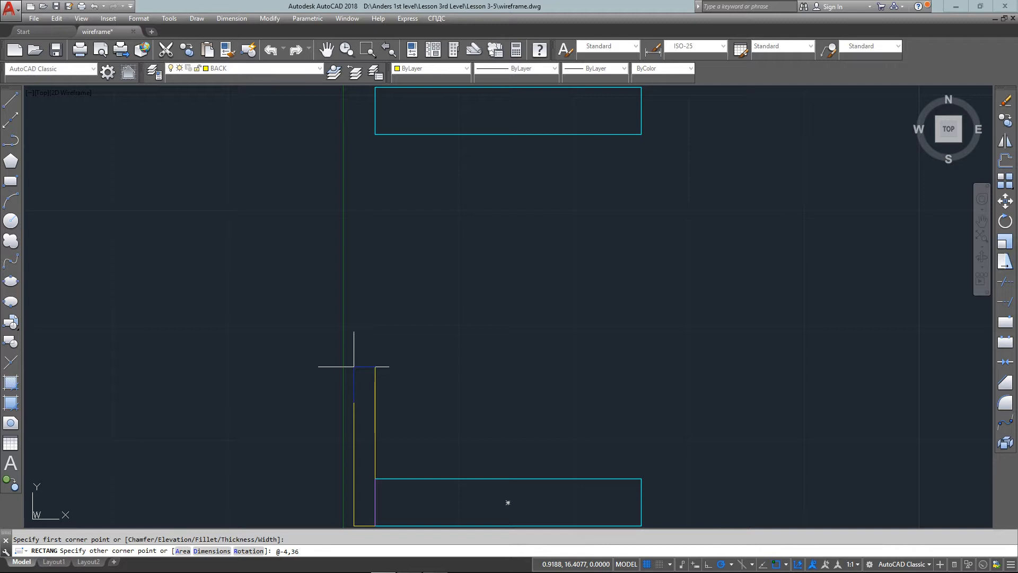
left_click(354, 367)
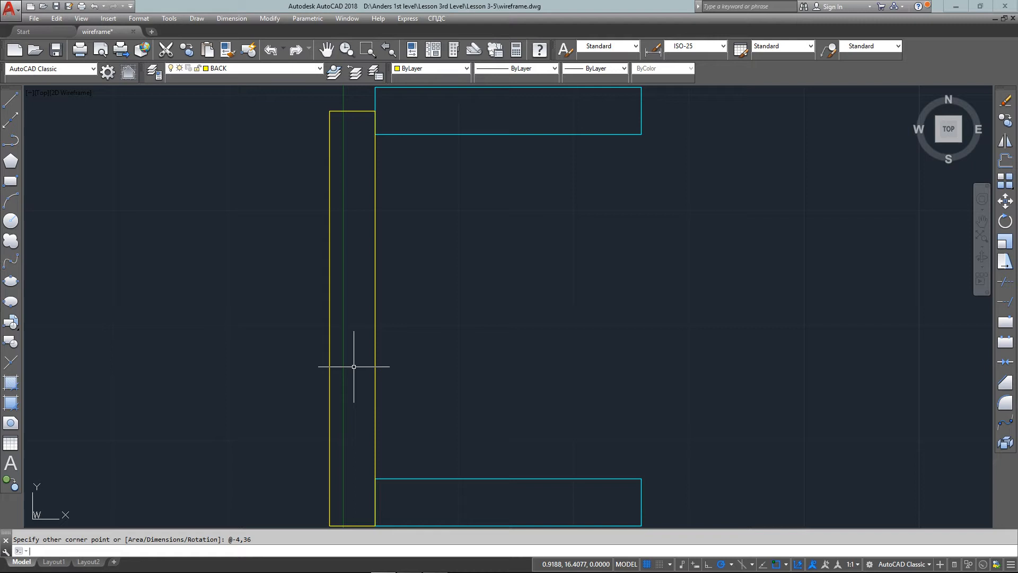
mouse_move(351, 357)
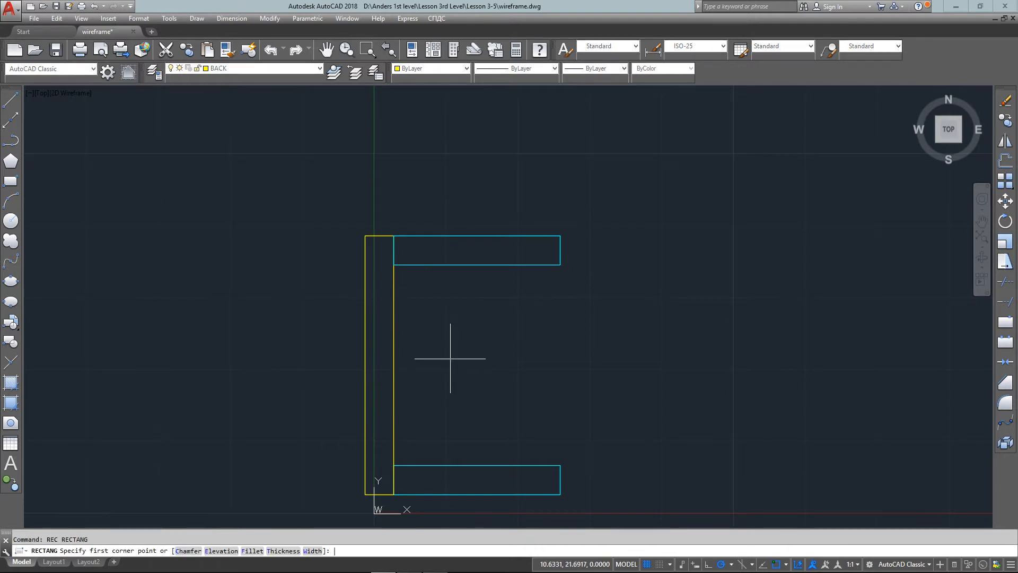
Step: Draw the seat rectangle from the back/arm corner and assign it its own layer
left_click(394, 348)
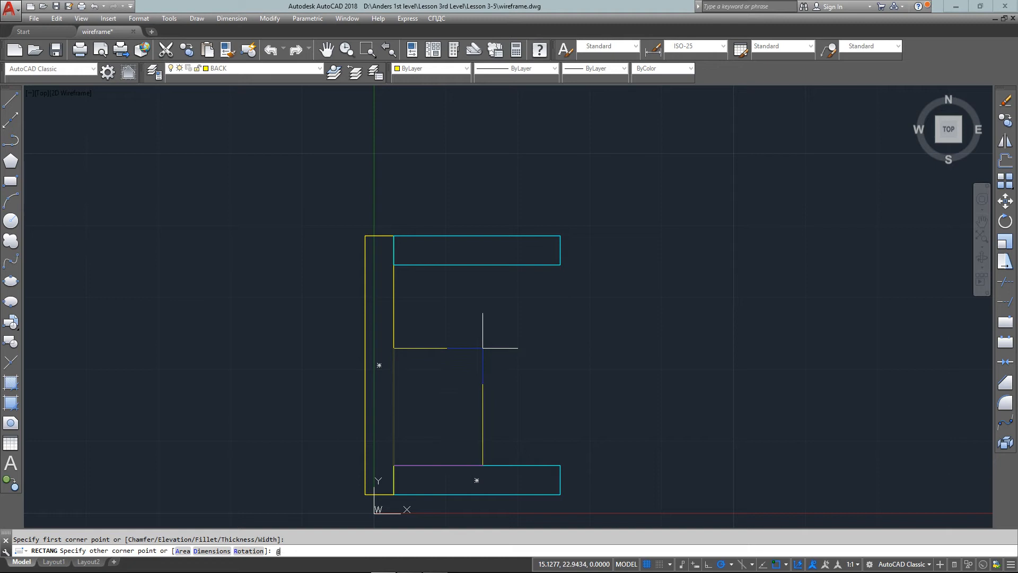
type("26")
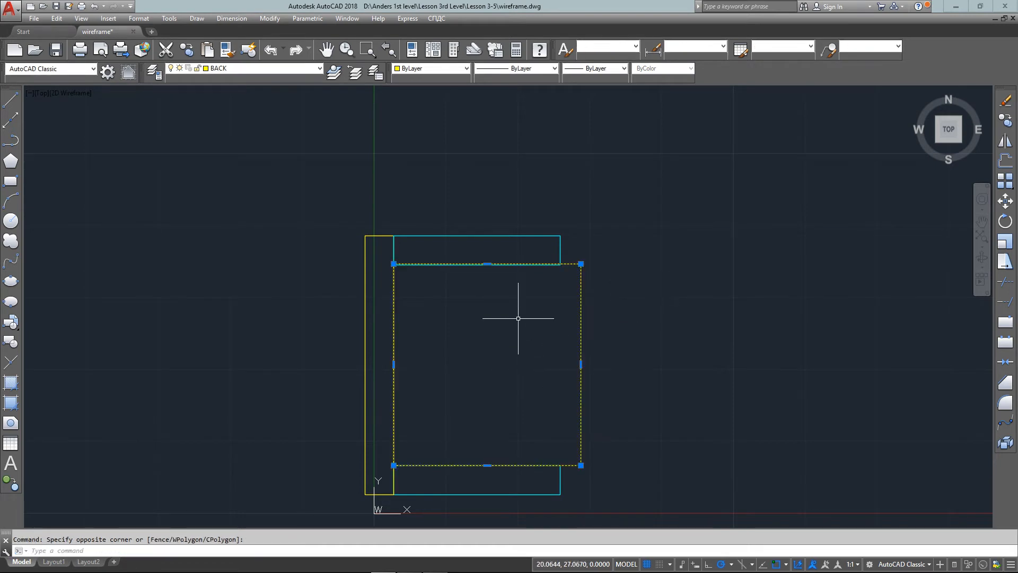
left_click(317, 68)
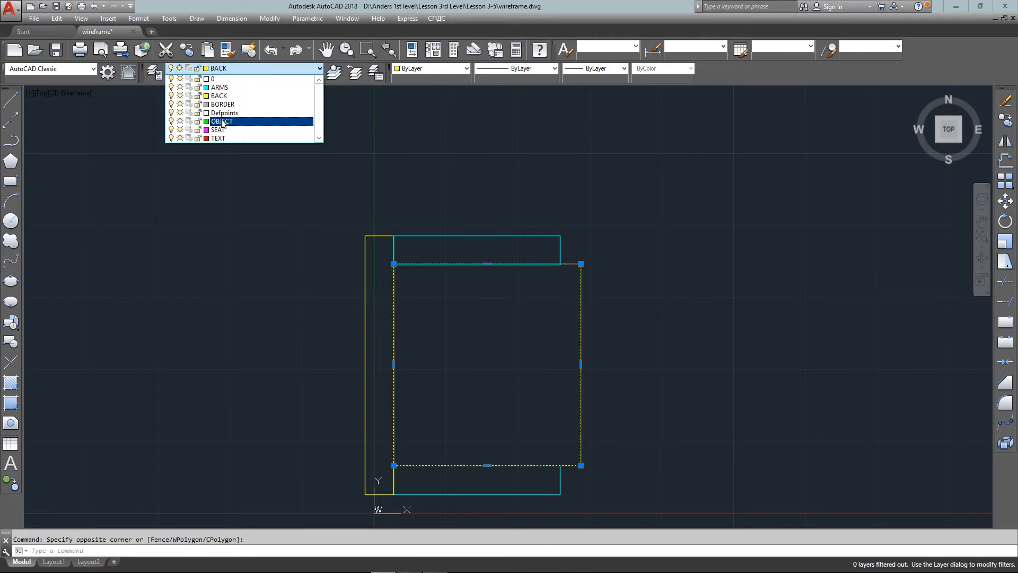
left_click(218, 129)
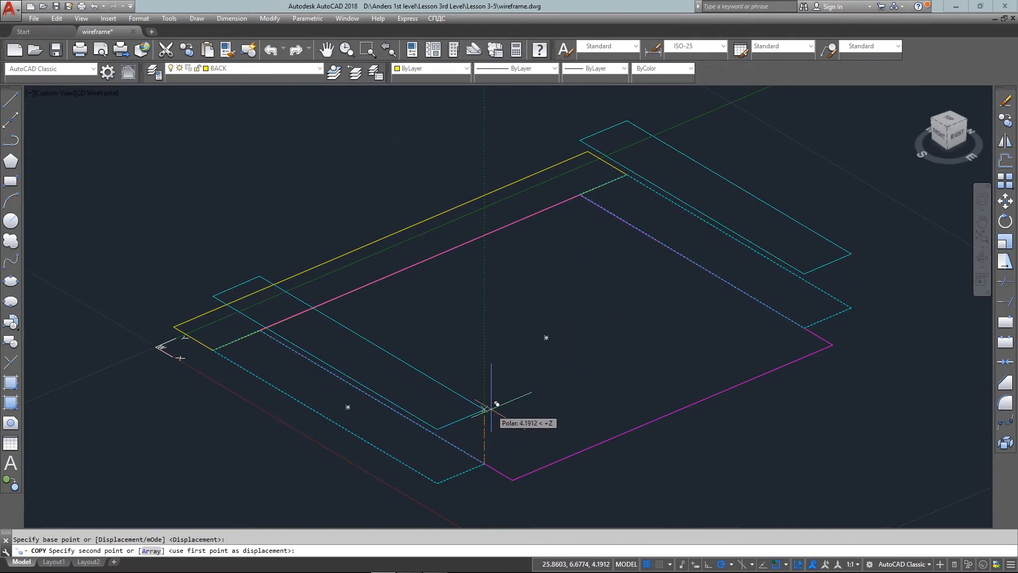
Step: Copy the arm rectangles upward by @0,0,21 to form the arm tops
type("@0,")
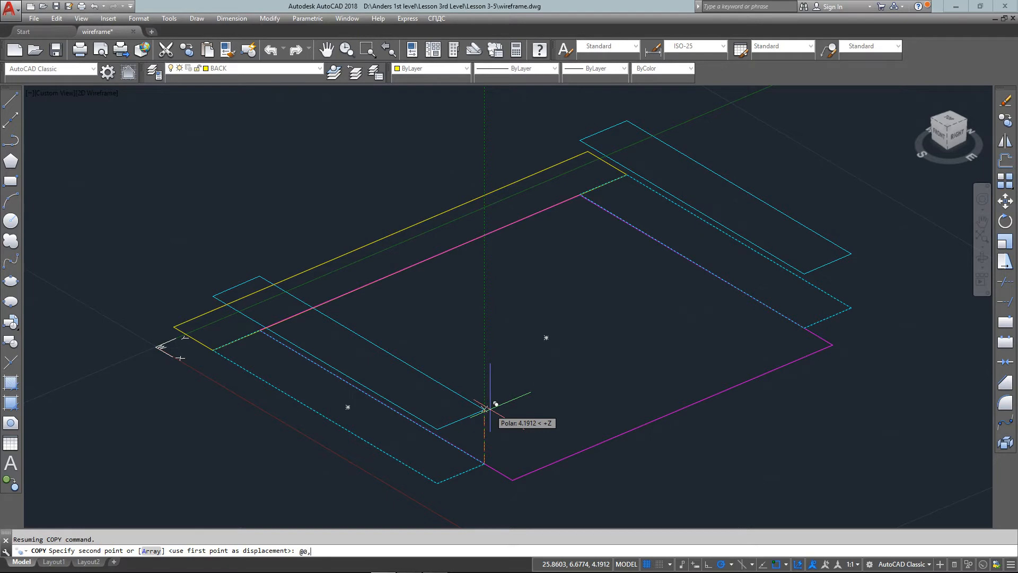
type("0,21")
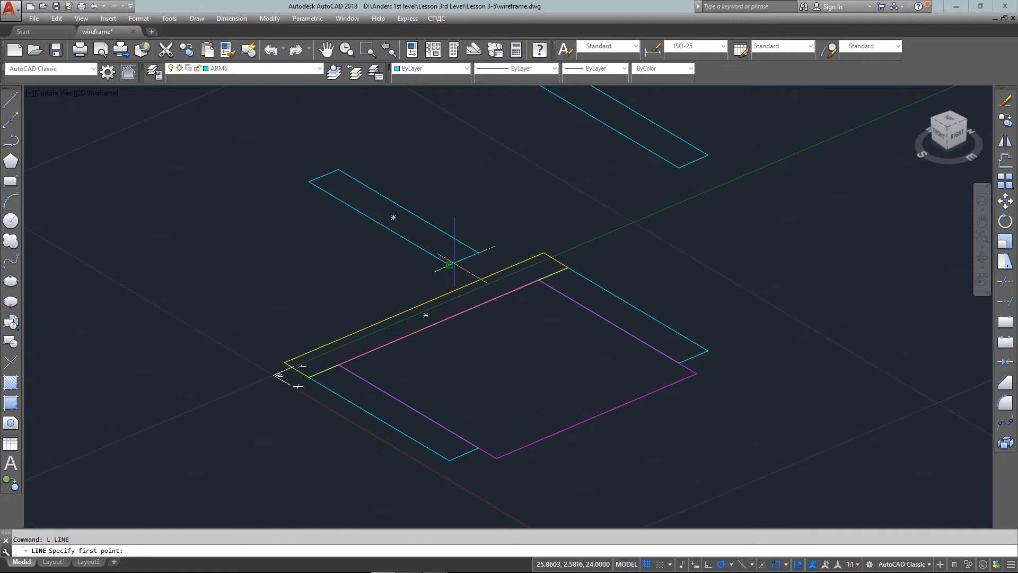
Step: Join the arm outlines with vertical edges, copy the finished box to the other side, and start copying the back
left_click(449, 265)
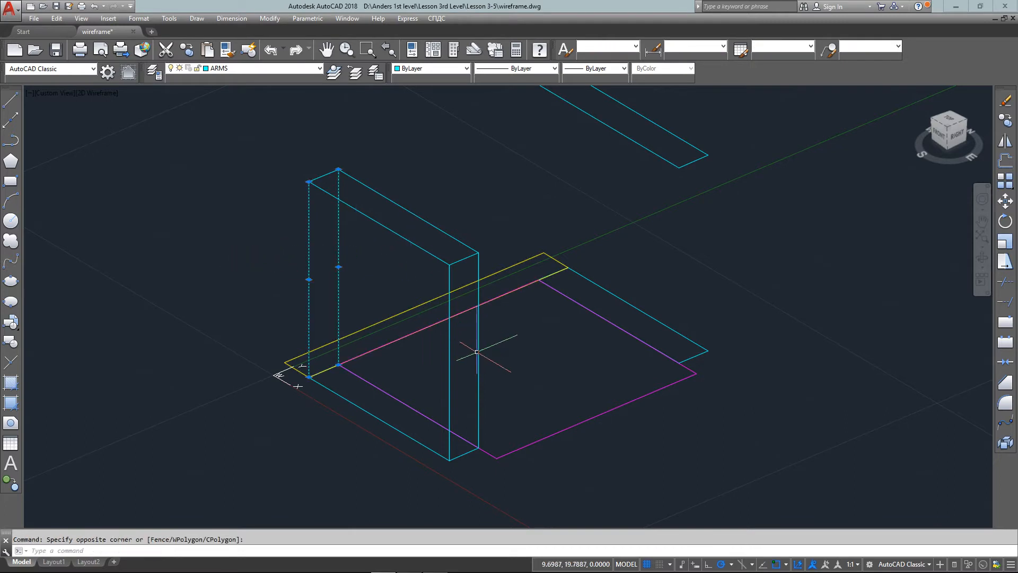
mouse_move(461, 354)
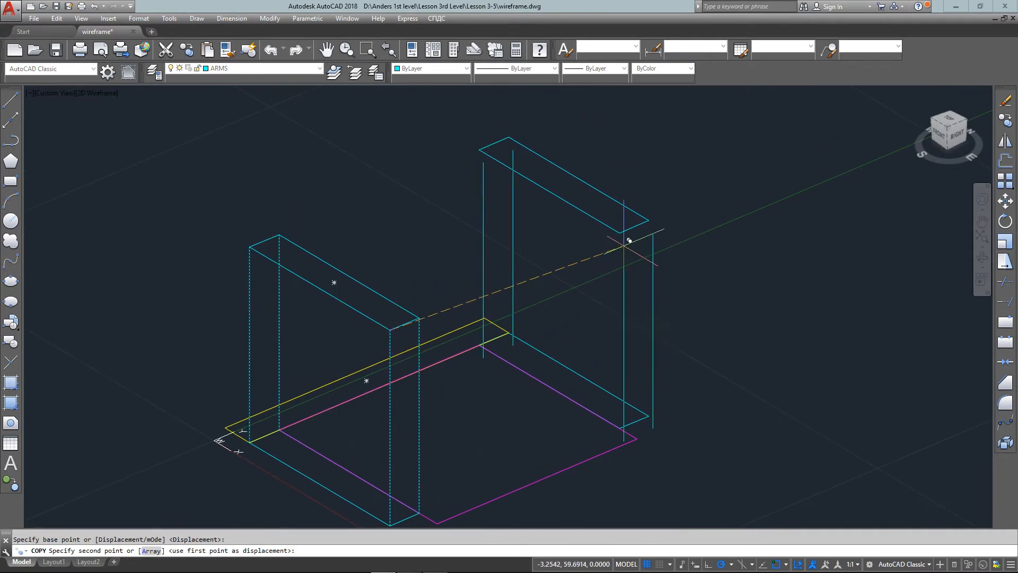
key("Escape")
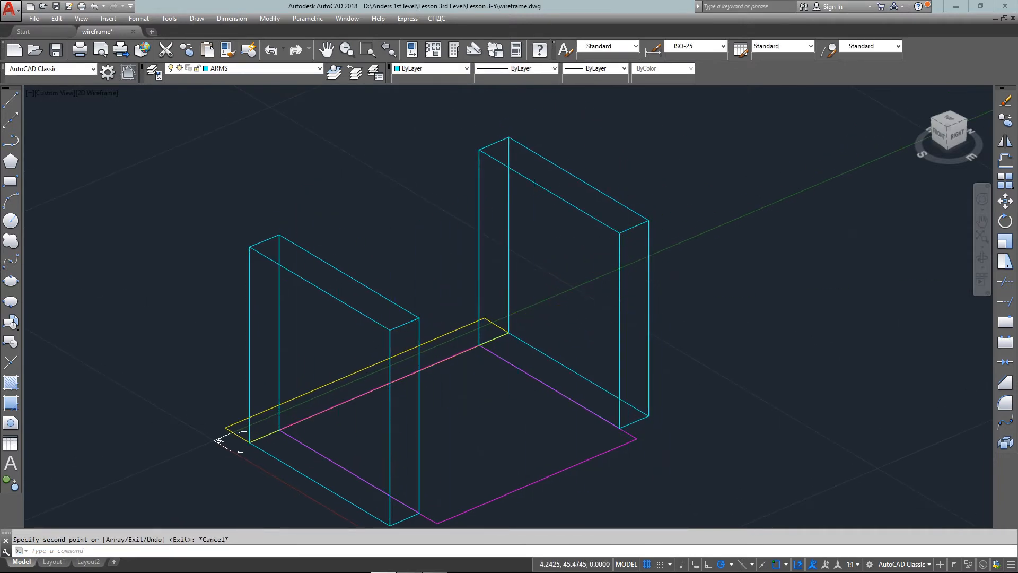
type("CP")
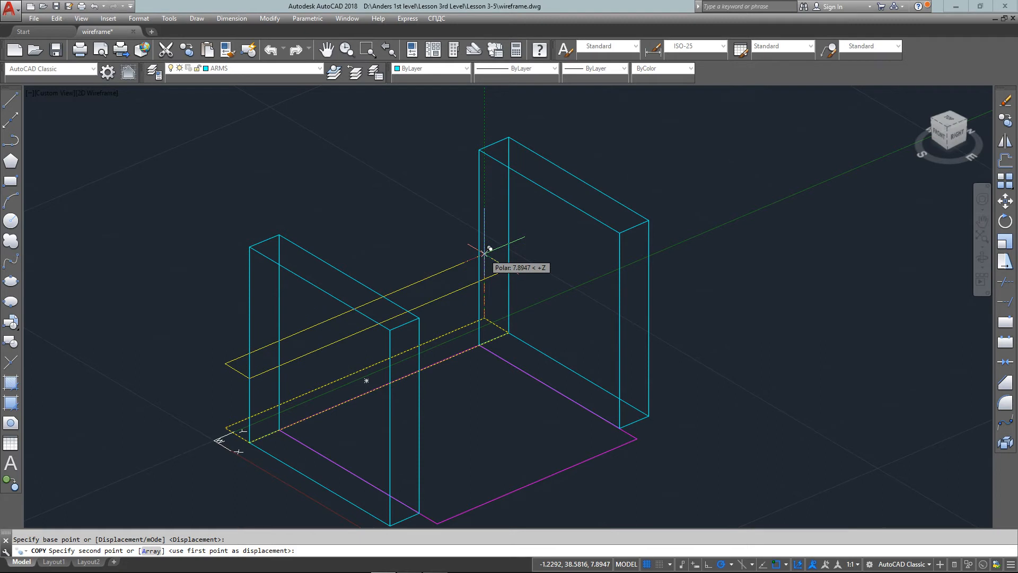
Step: Copy the back outline up by @0,0,34 and make its BACK layer current for the edges
type("@0,0,")
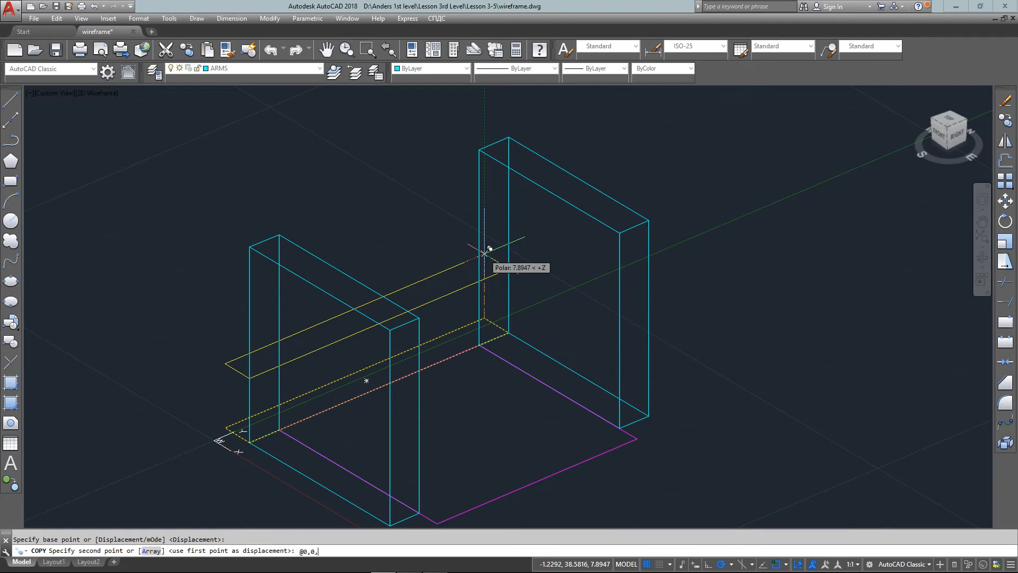
key("Return")
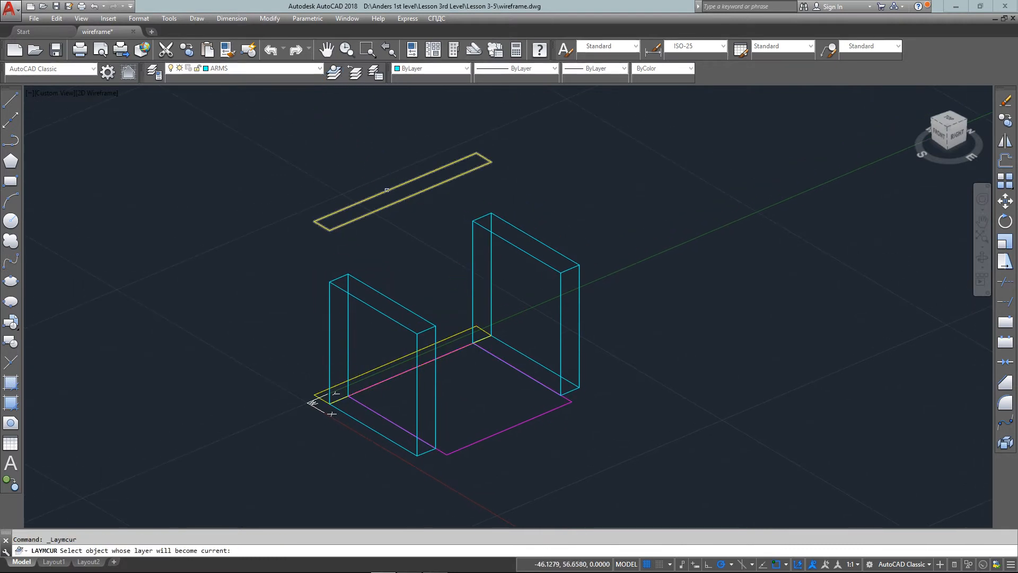
left_click(403, 189)
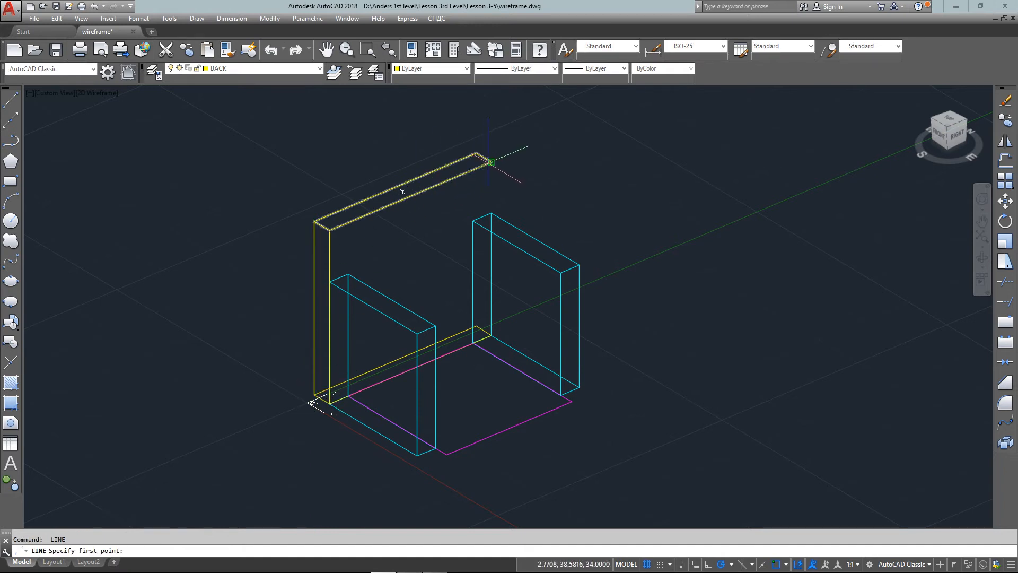
Step: Draw the remaining vertical edges closing the chair back into a wireframe box
left_click(491, 162)
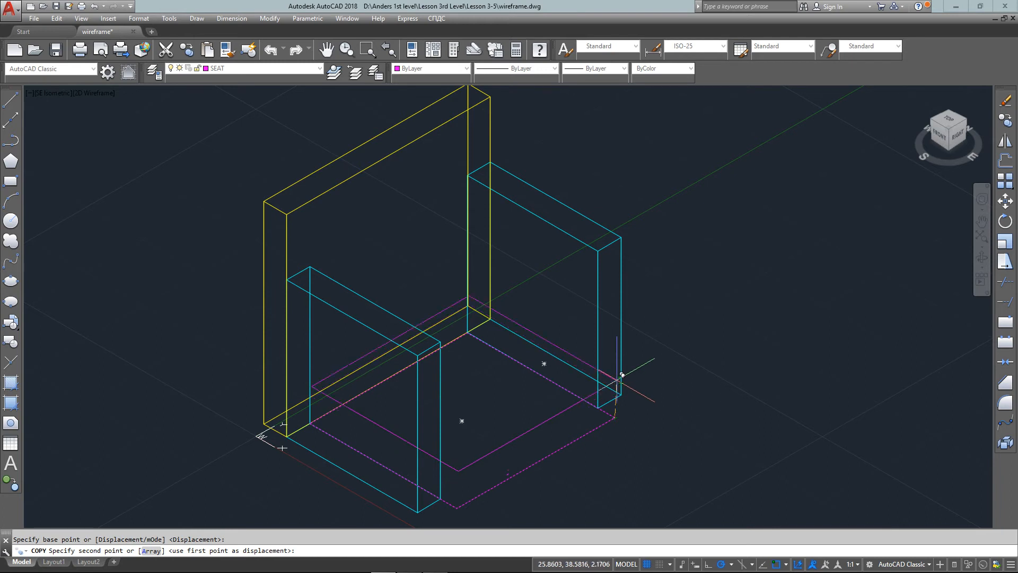
Step: Move both seat rectangles up by @0,0,12 from a corner and make the seat's layer current
type("@0,0")
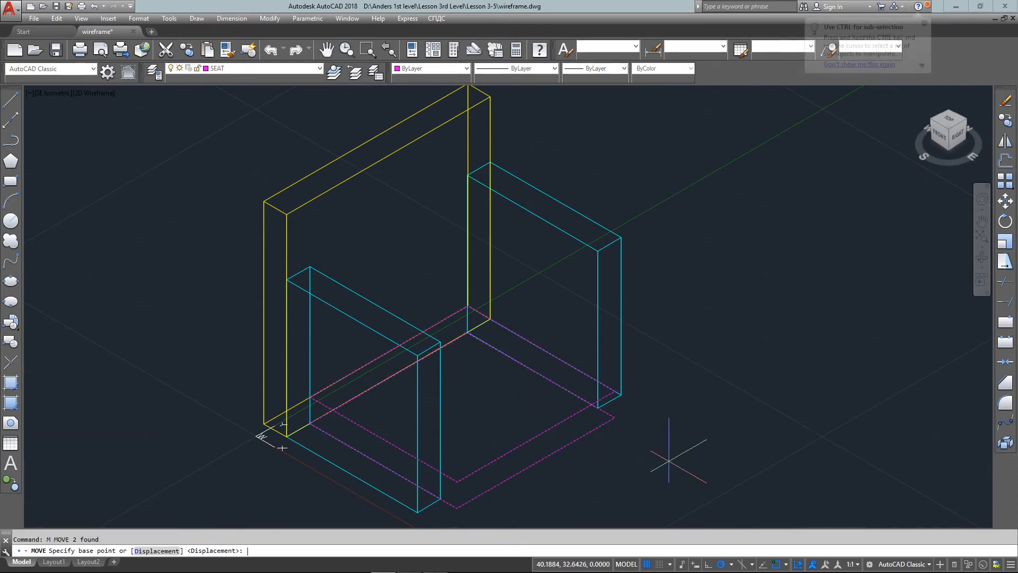
left_click(620, 356)
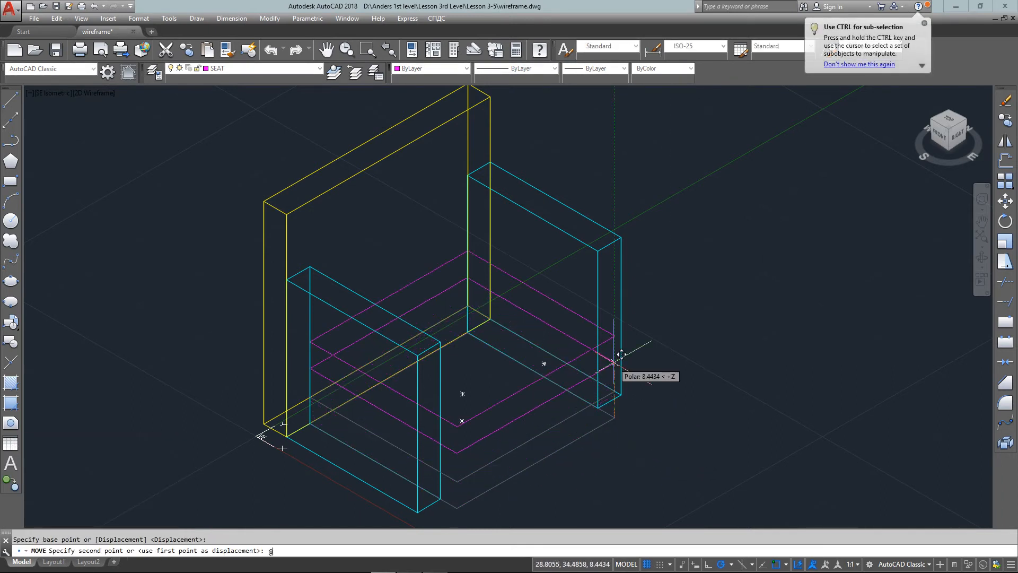
type("0,0,")
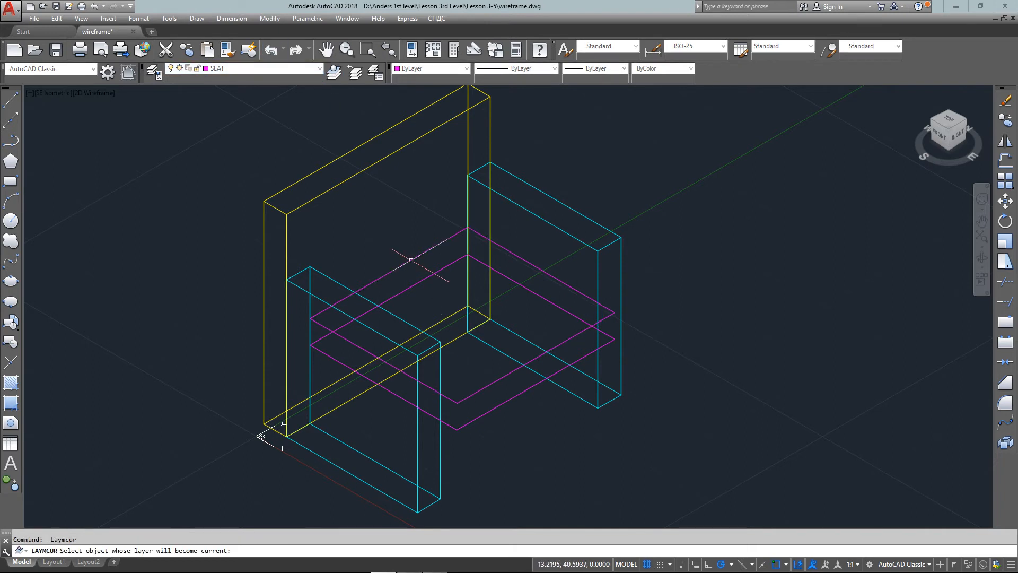
left_click(483, 365)
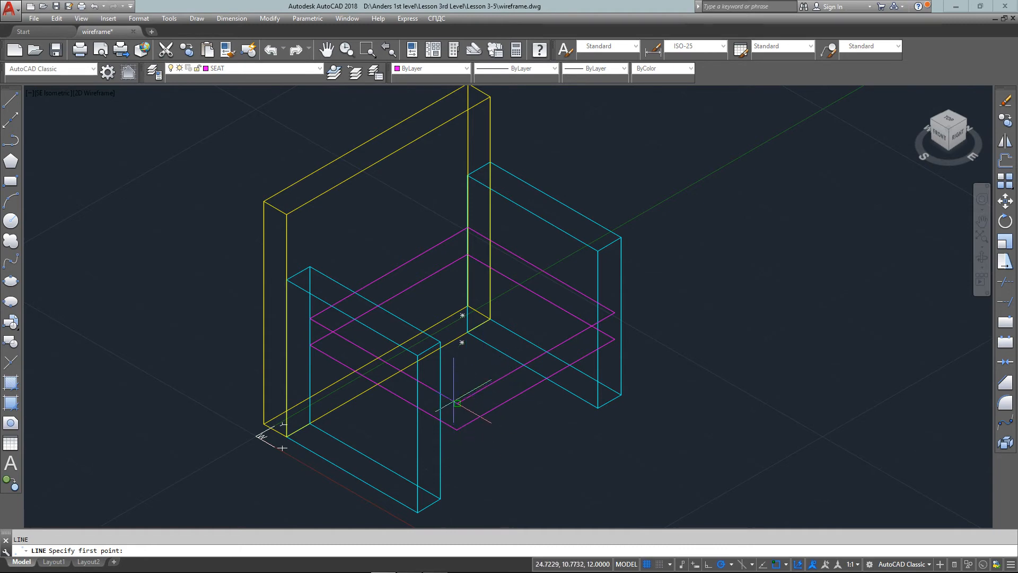
Step: Draw a vertical edge from a lower seat corner to the upper corner using endpoint snaps
left_click(456, 430)
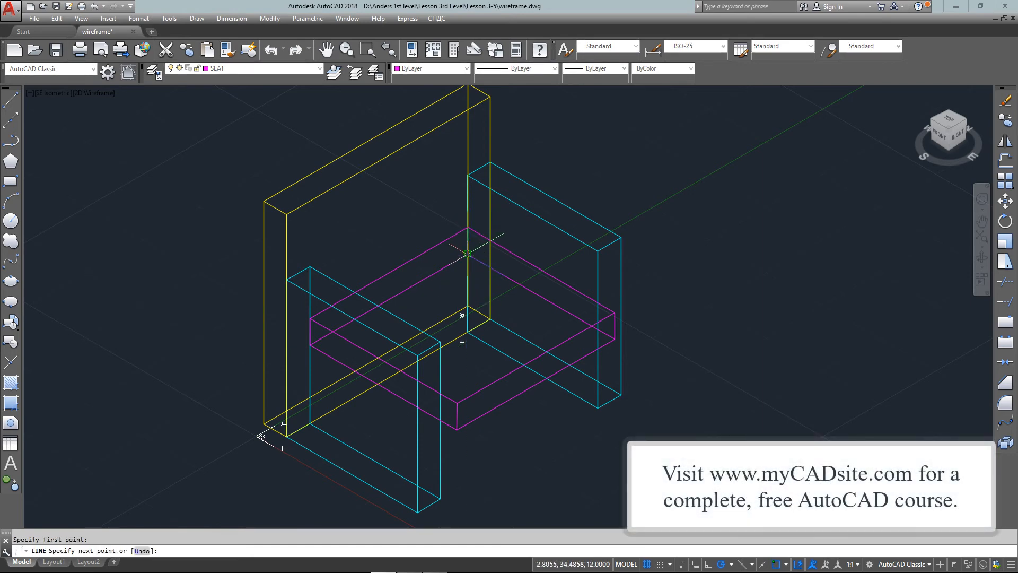
left_click(466, 254)
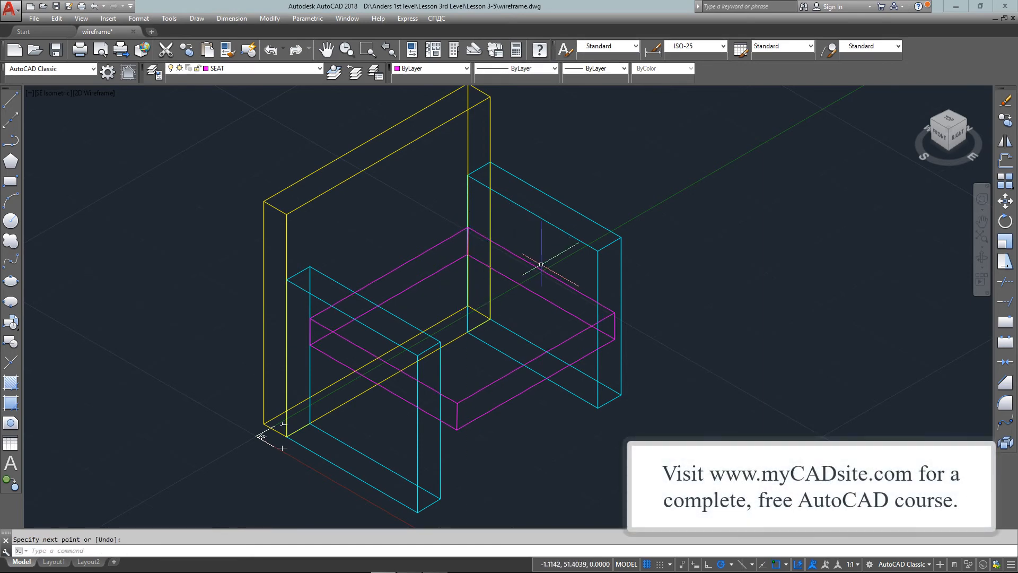
type("3DO")
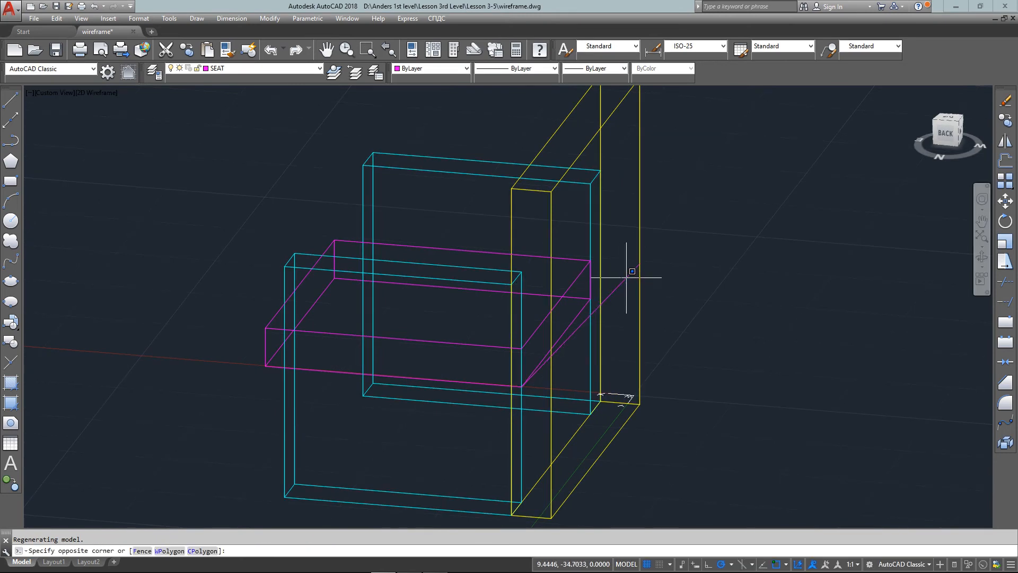
Step: Cancel the stray selection and start 3DORBIT to spin around the finished chair
key("Escape")
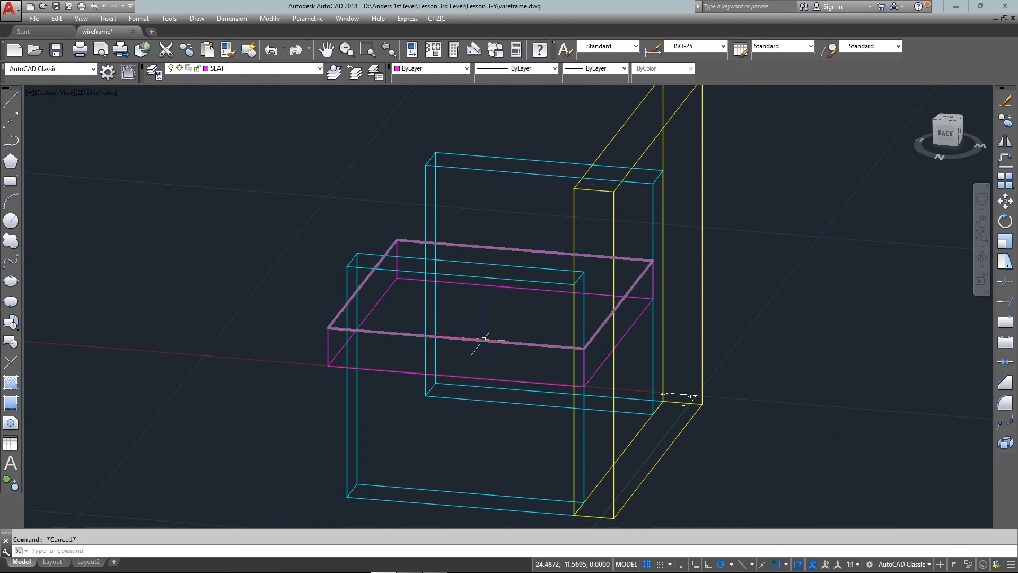
type("3DORBIT")
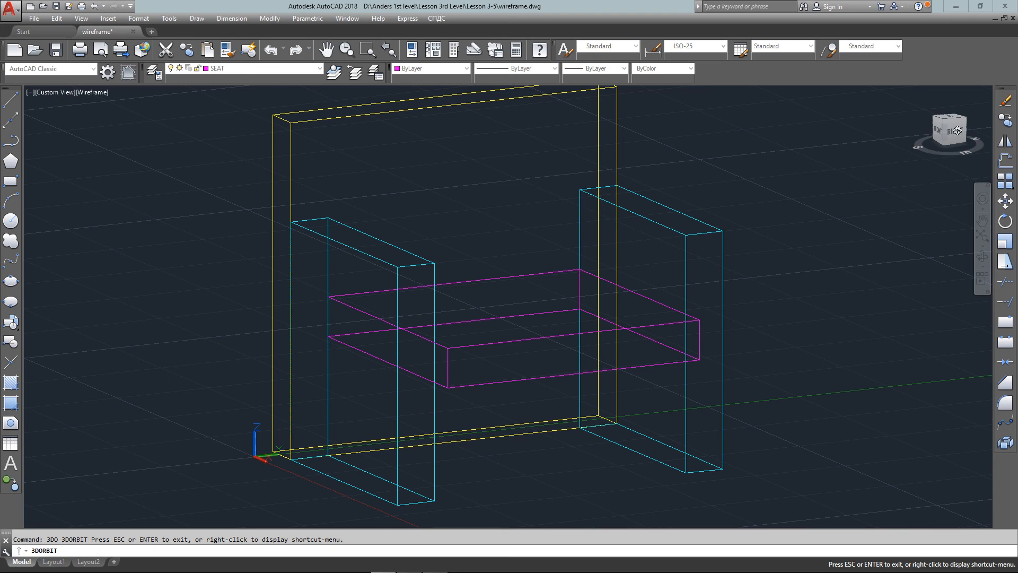
mouse_move(903, 135)
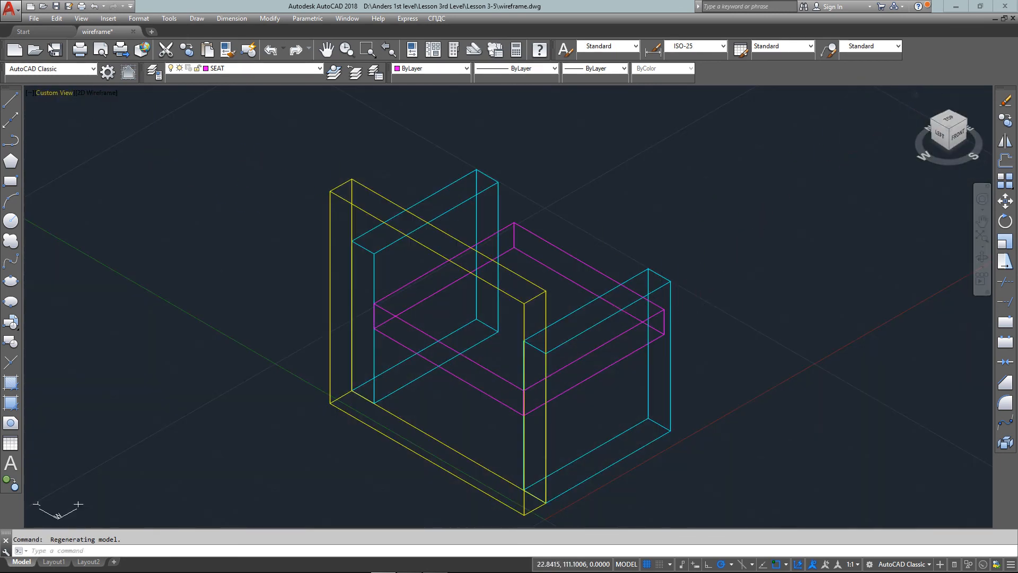
Step: Switch the viewport to the NE Isometric preset via View > 3D Views
left_click(81, 18)
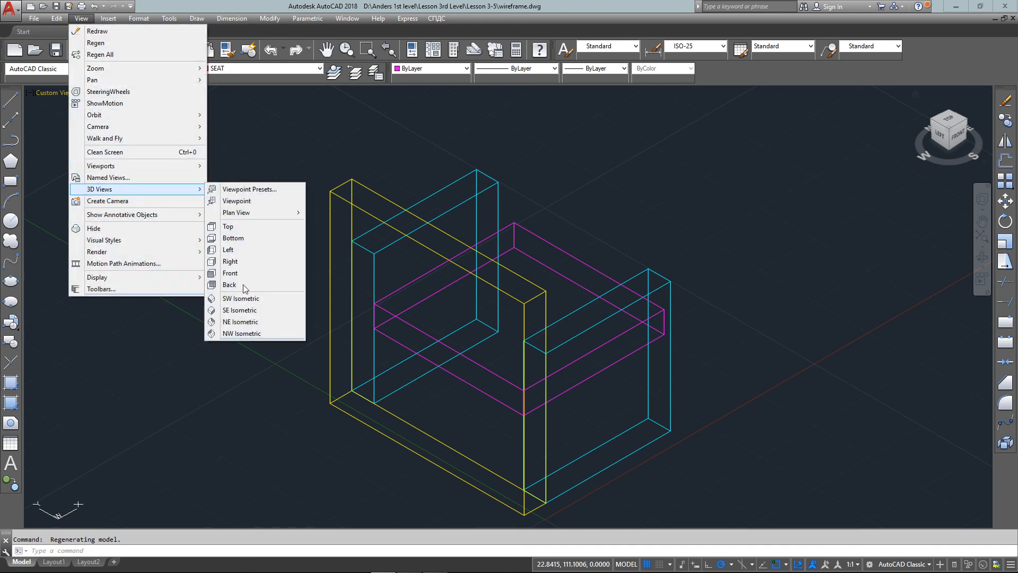
left_click(241, 321)
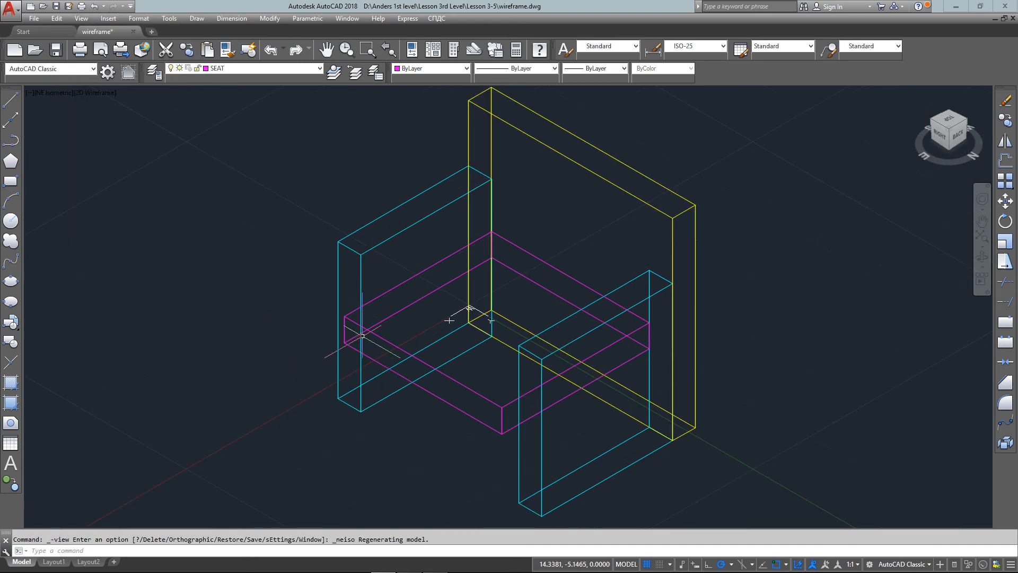
mouse_move(183, 272)
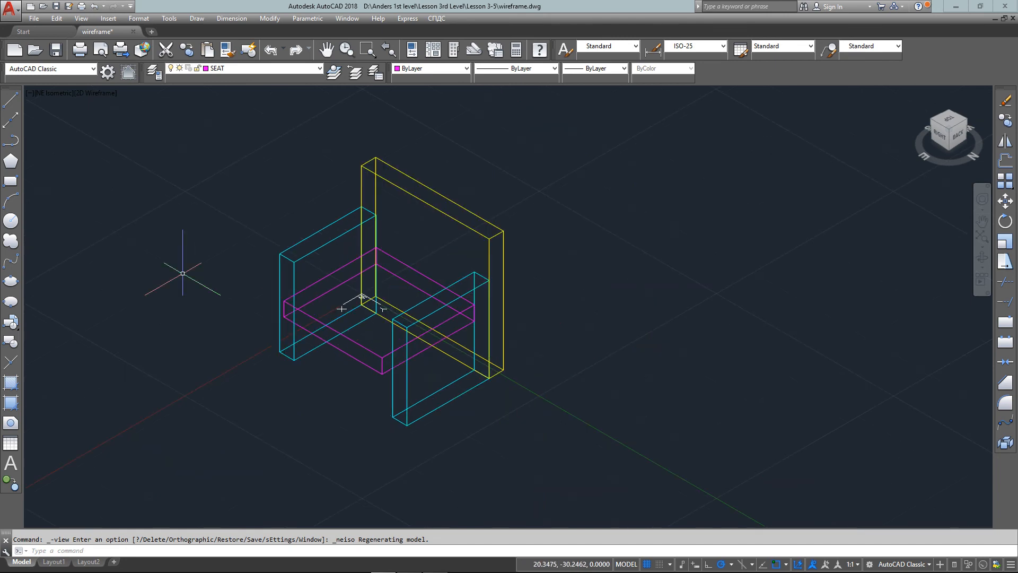
mouse_move(232, 298)
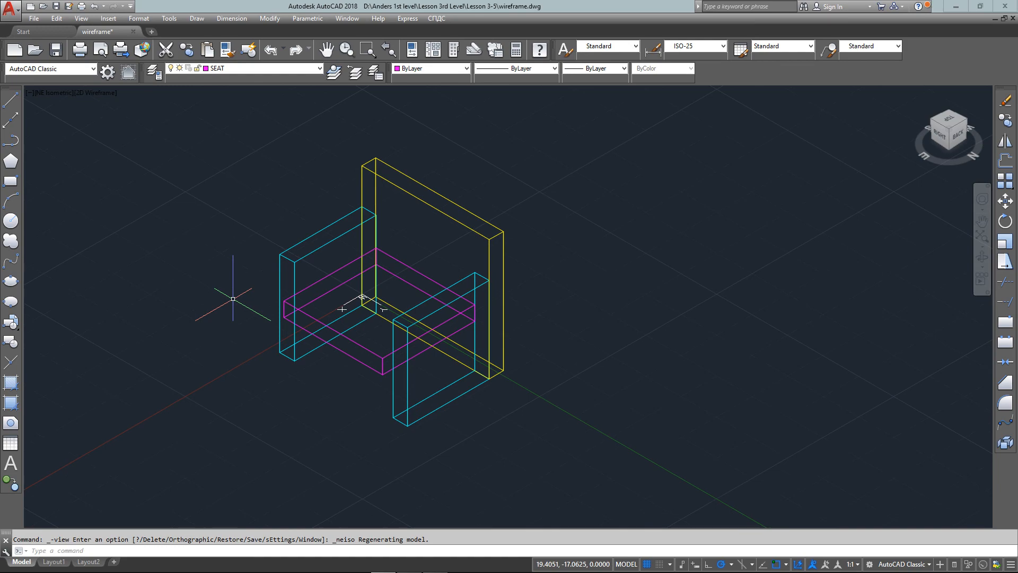